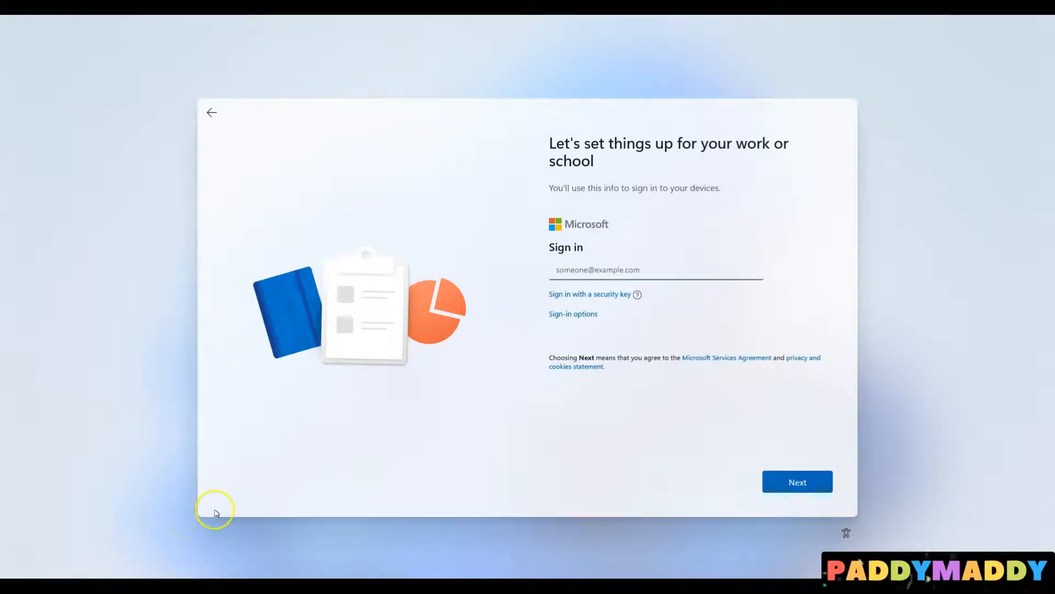
mouse_move(652, 349)
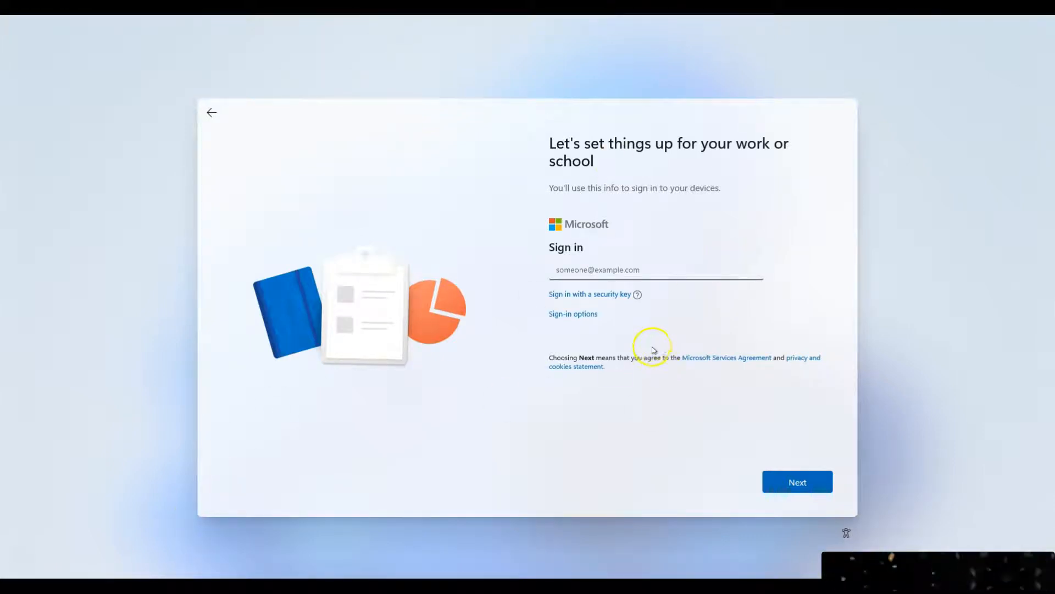
mouse_move(652, 349)
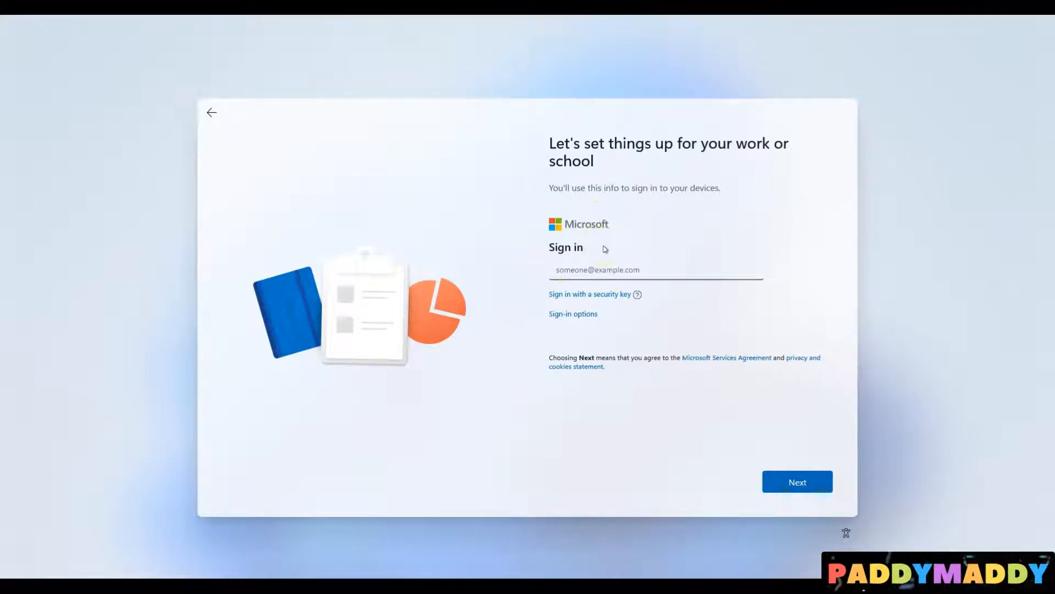
mouse_move(655, 232)
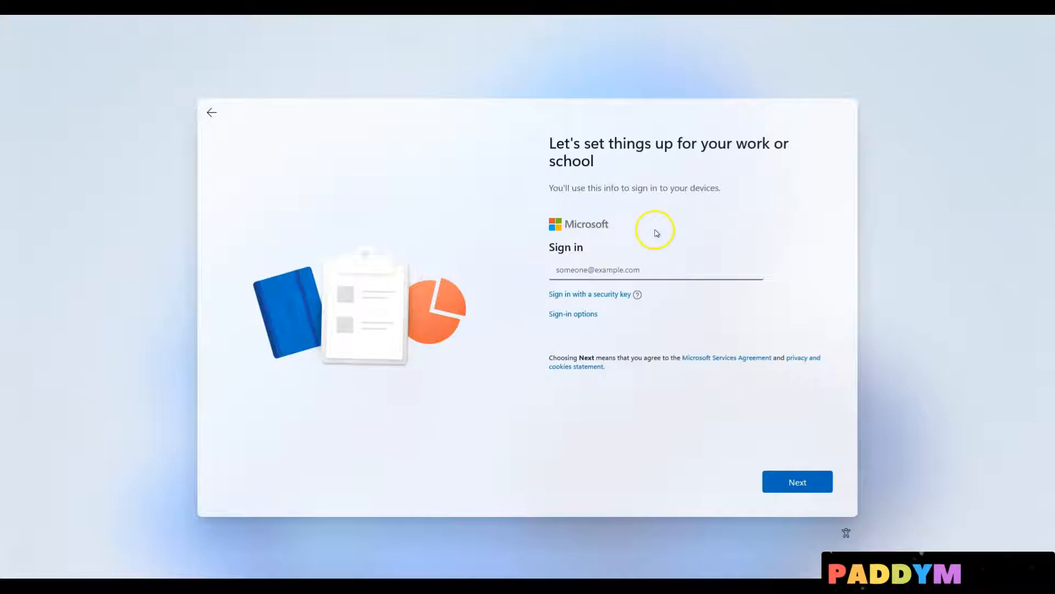
mouse_move(633, 196)
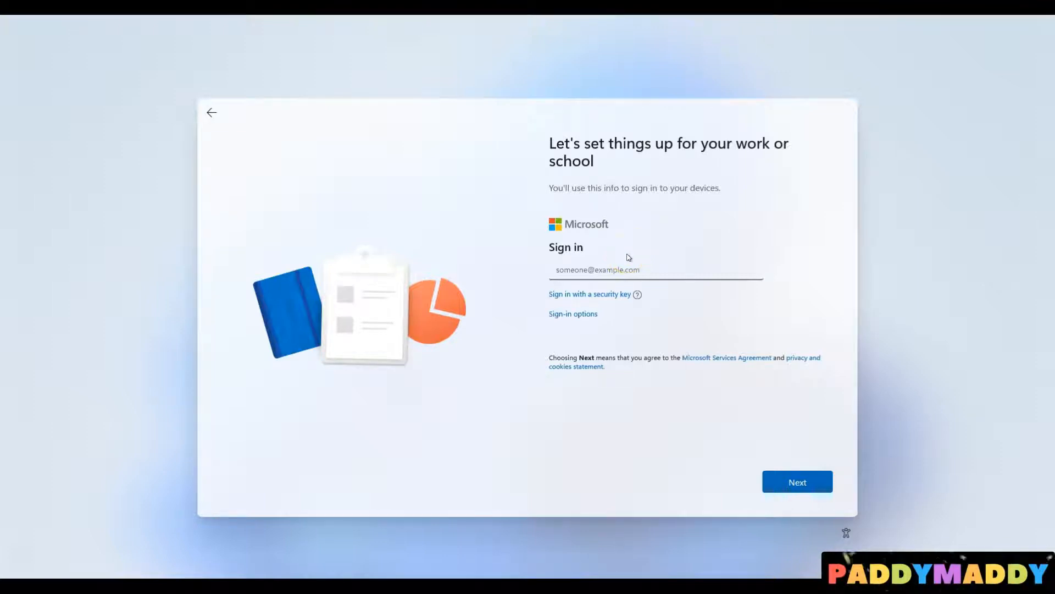
mouse_move(662, 402)
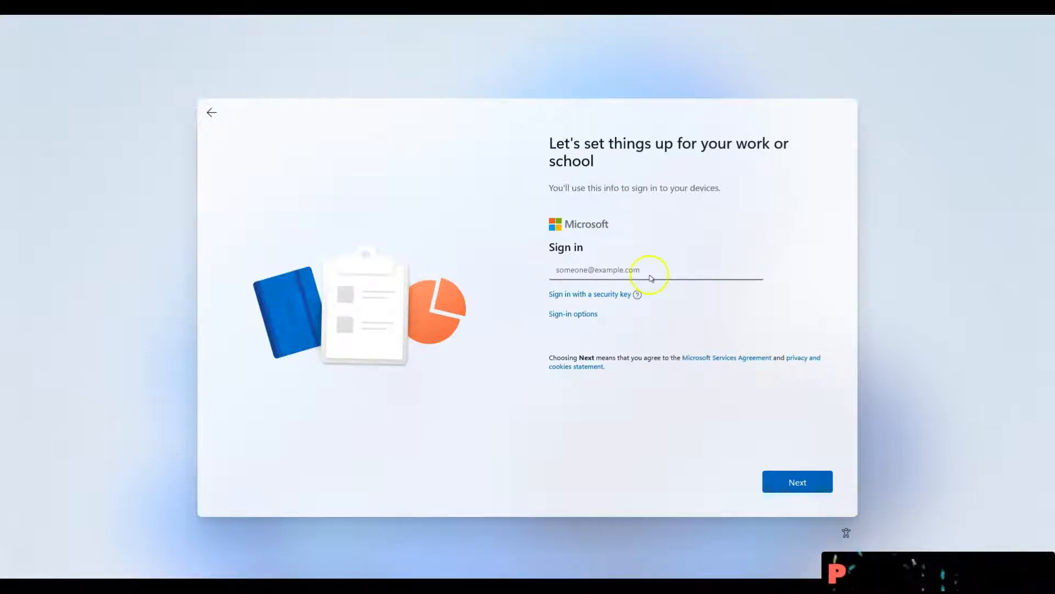
mouse_move(640, 375)
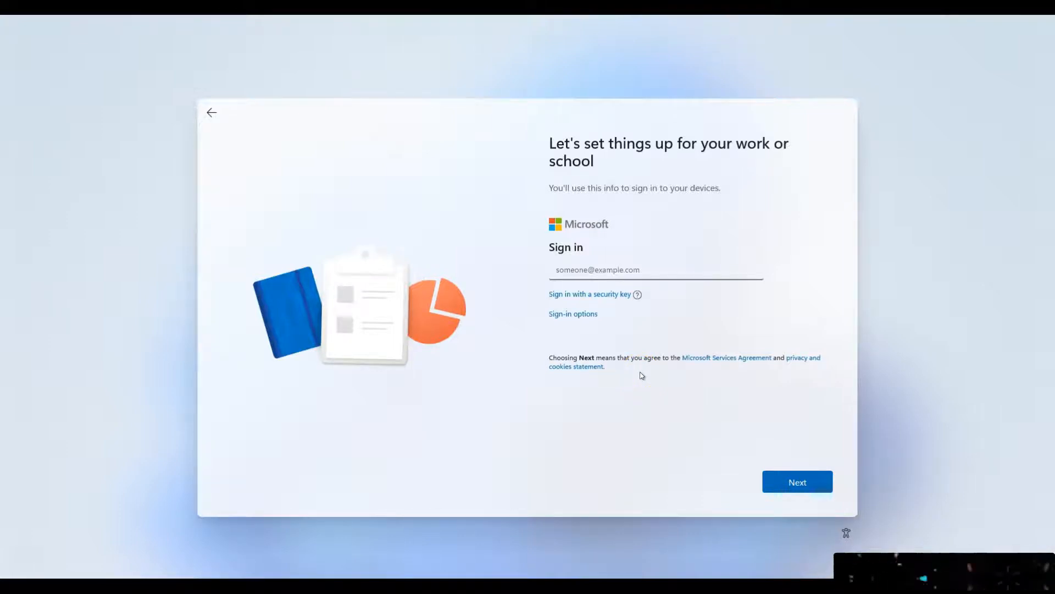
mouse_move(685, 296)
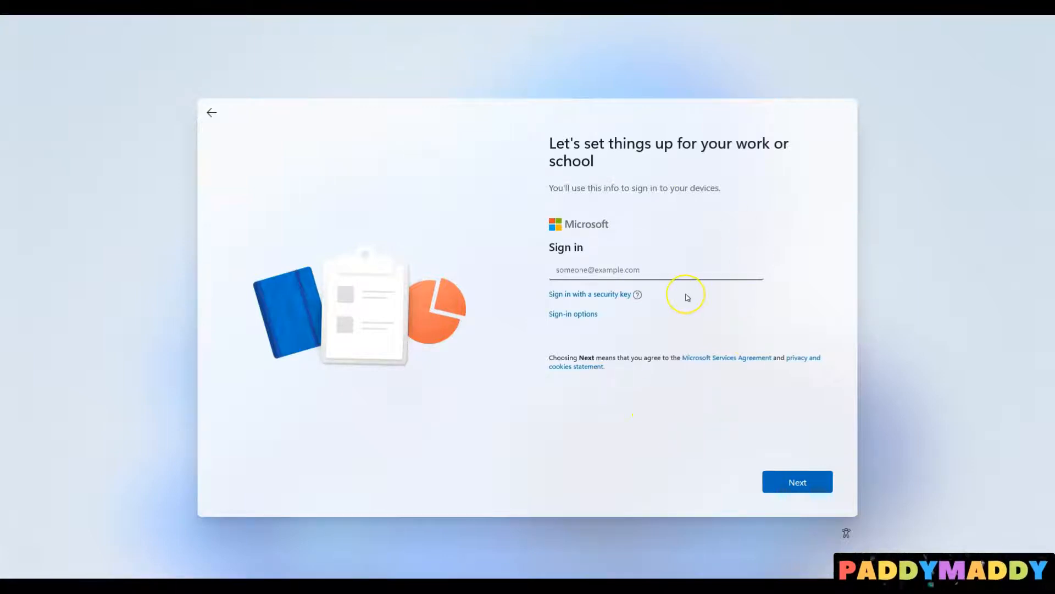
mouse_move(686, 297)
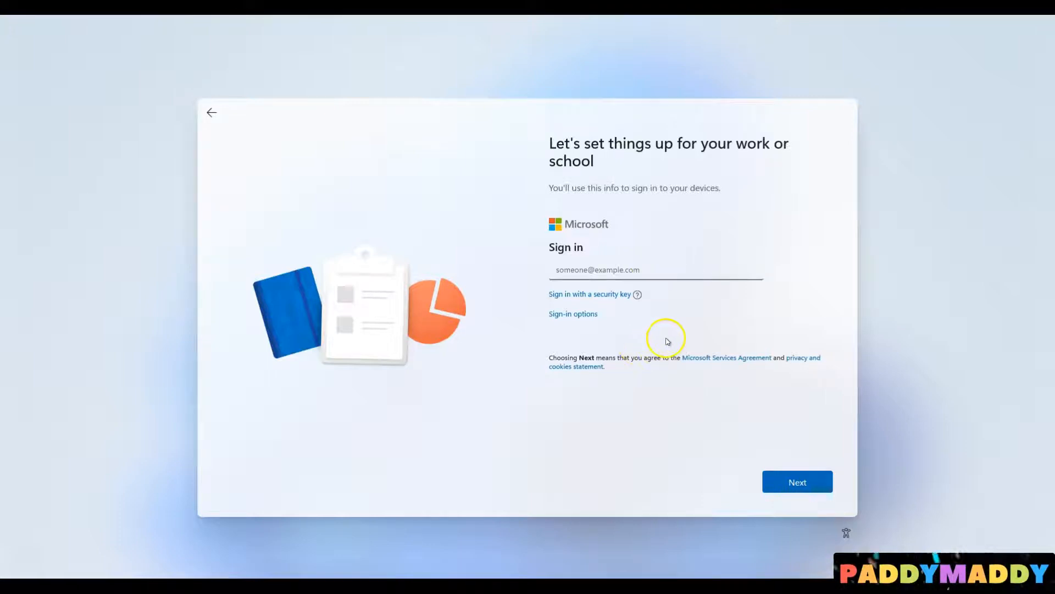
mouse_move(568, 164)
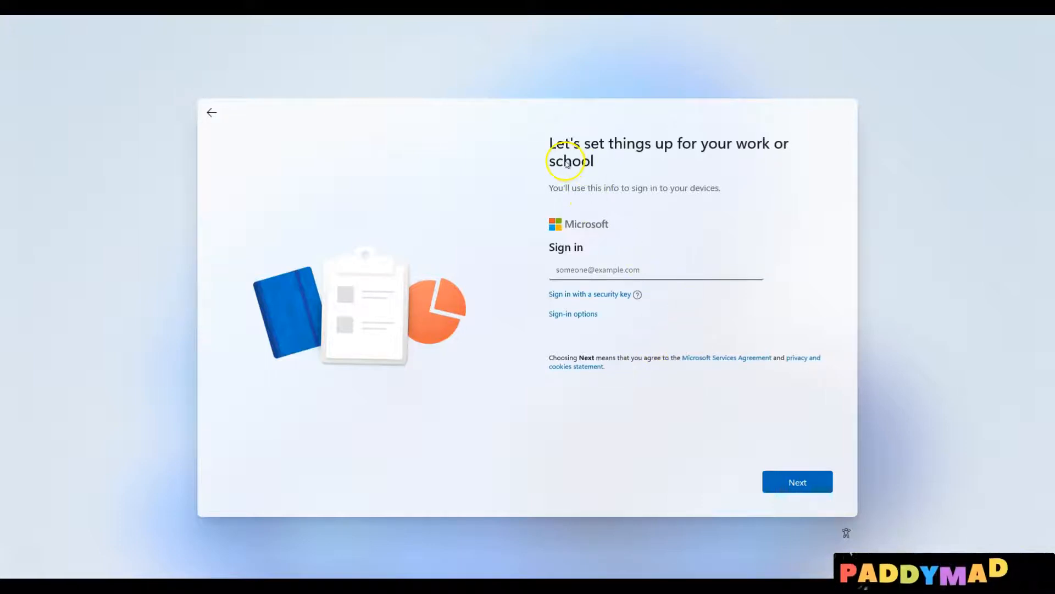
mouse_move(593, 146)
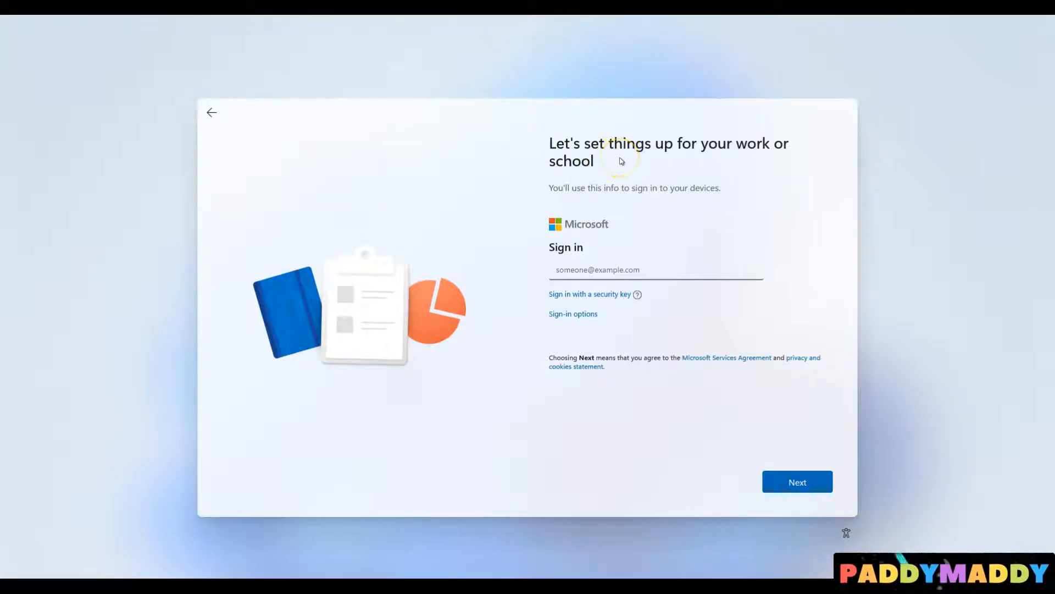
mouse_move(778, 180)
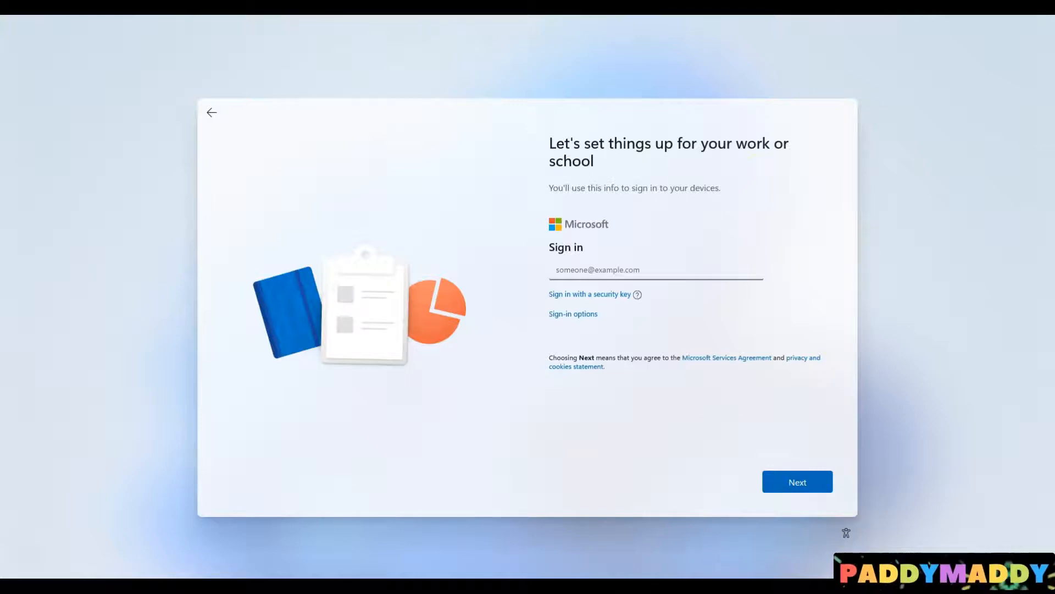
mouse_move(730, 164)
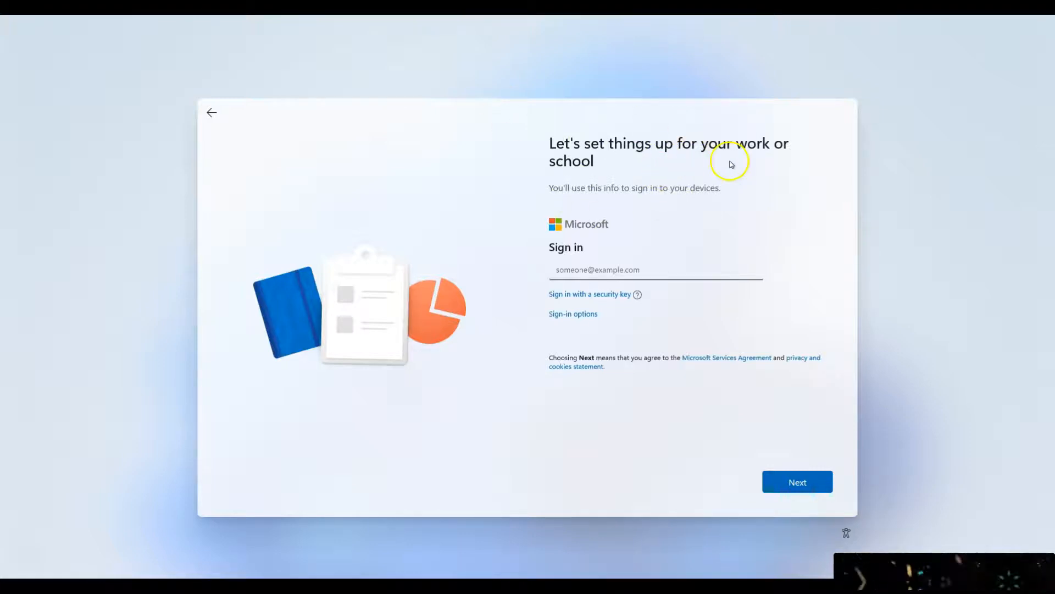
mouse_move(573, 186)
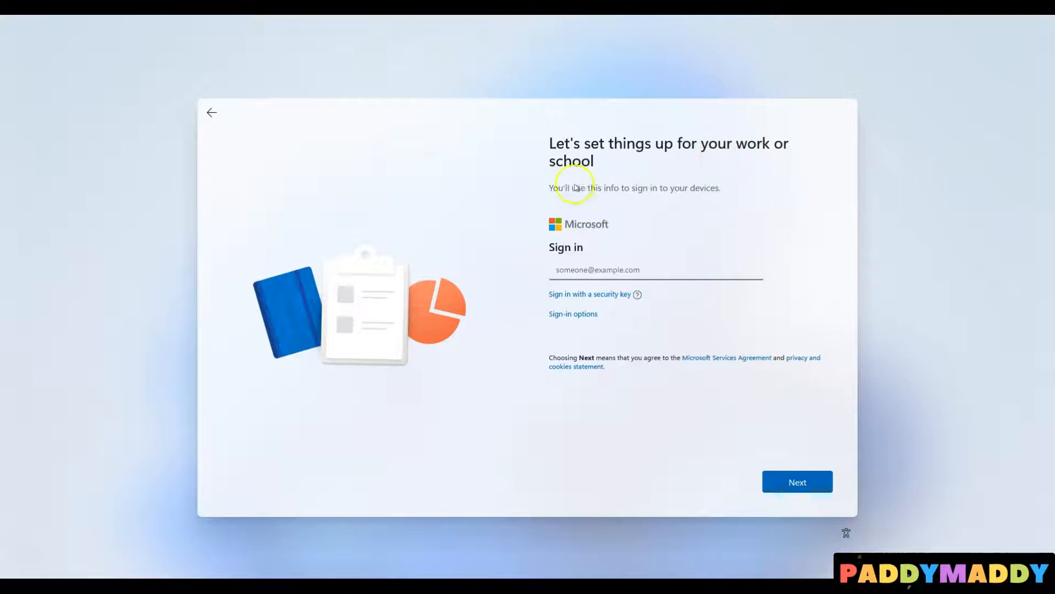
mouse_move(594, 202)
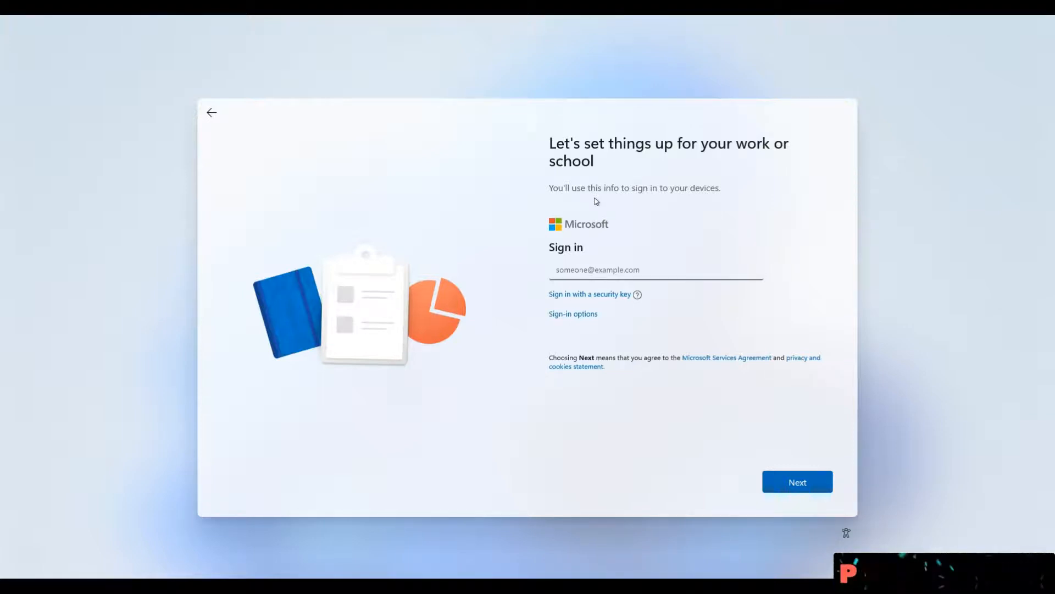
mouse_move(607, 208)
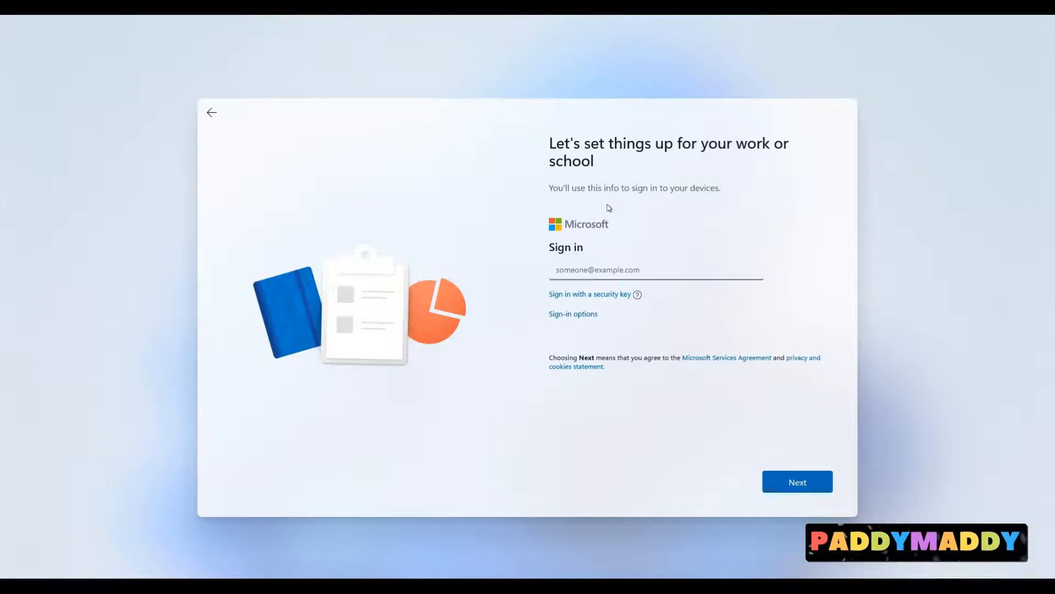
mouse_move(642, 127)
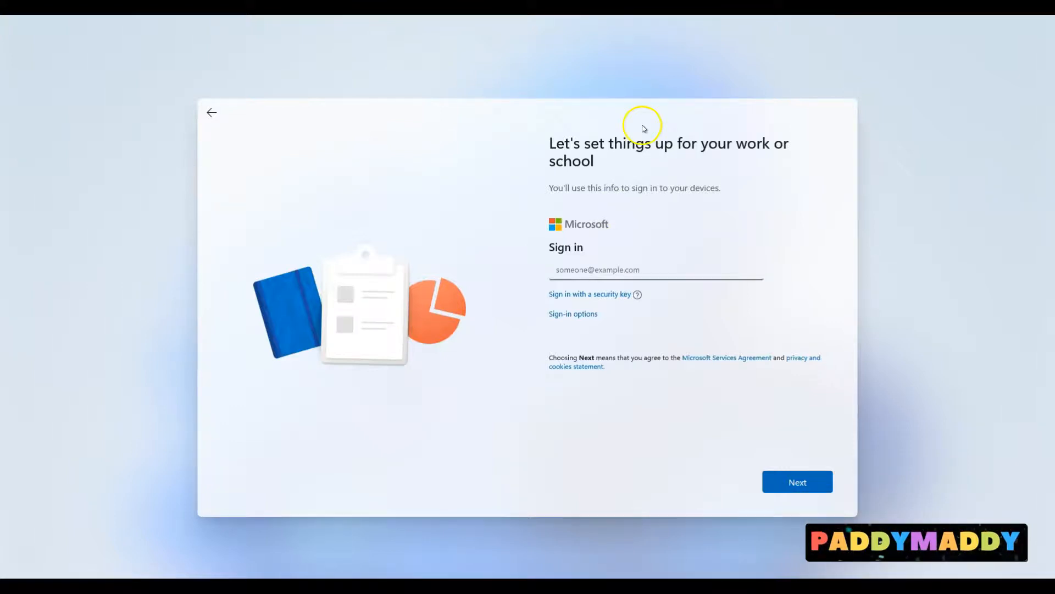
mouse_move(641, 356)
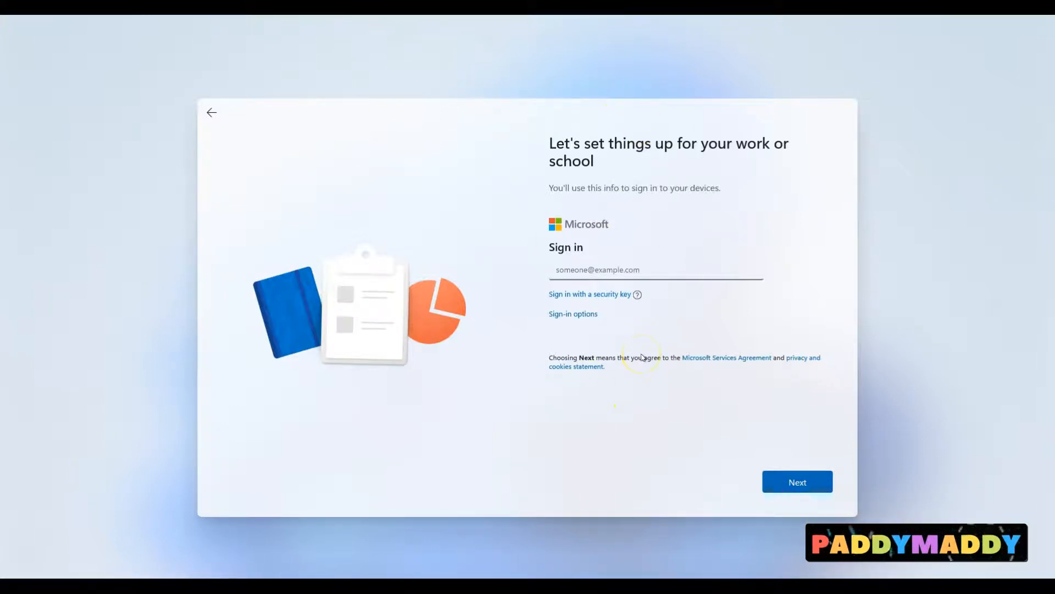
mouse_move(527, 211)
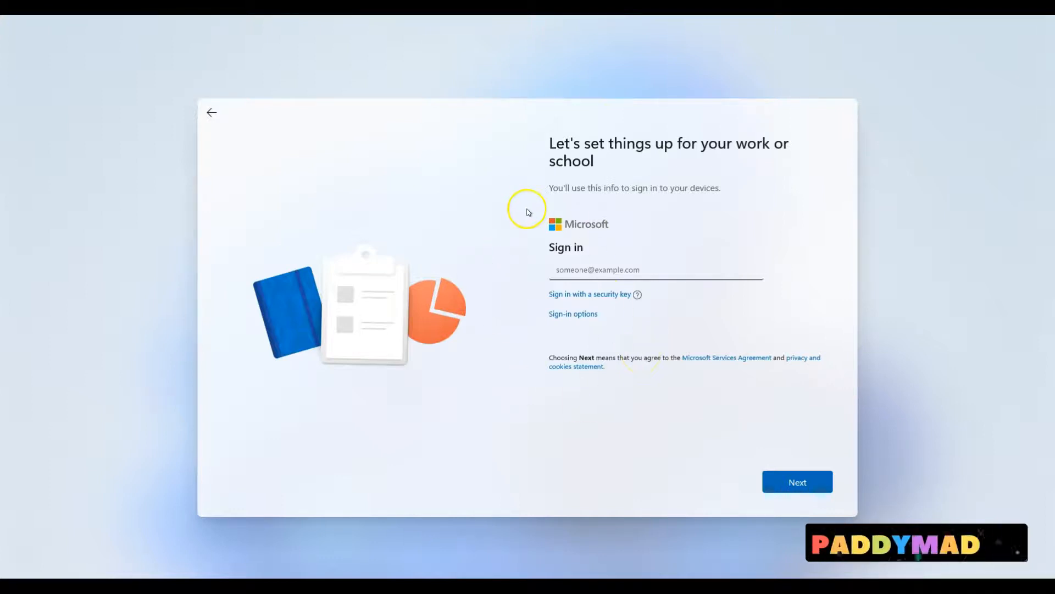
mouse_move(527, 211)
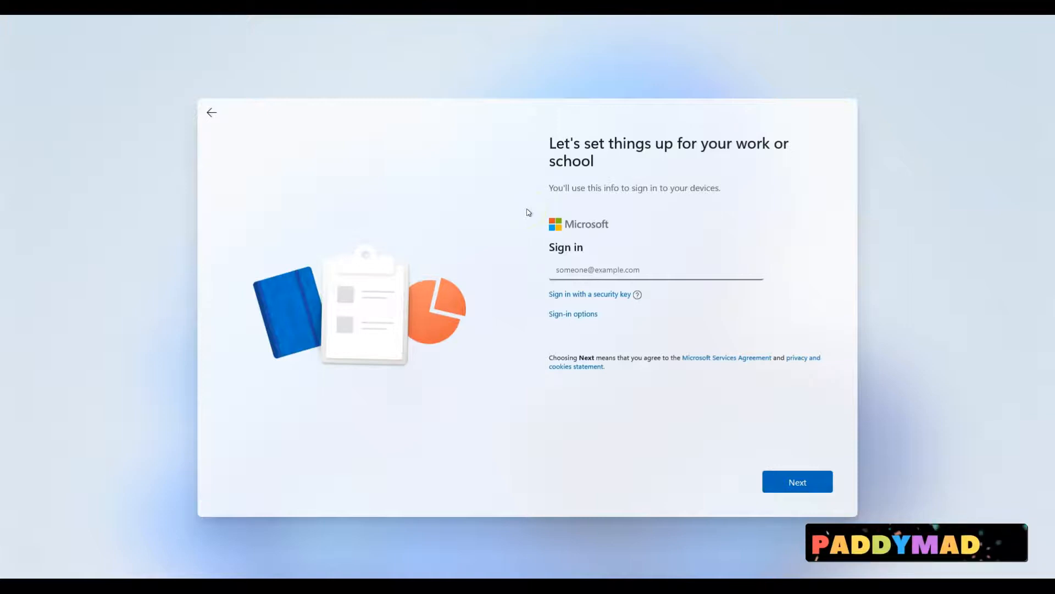
mouse_move(666, 161)
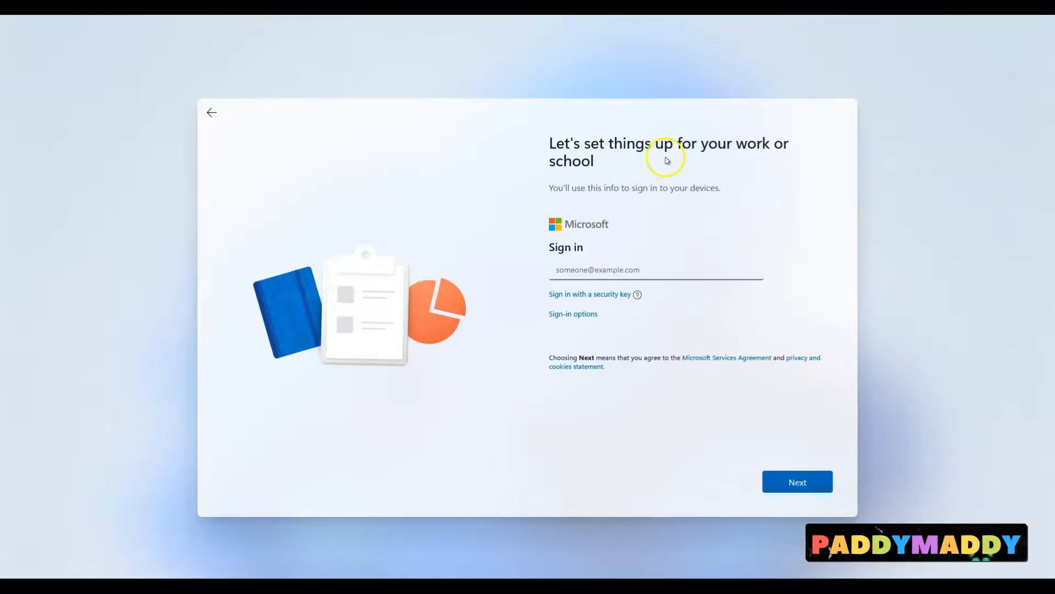
mouse_move(666, 160)
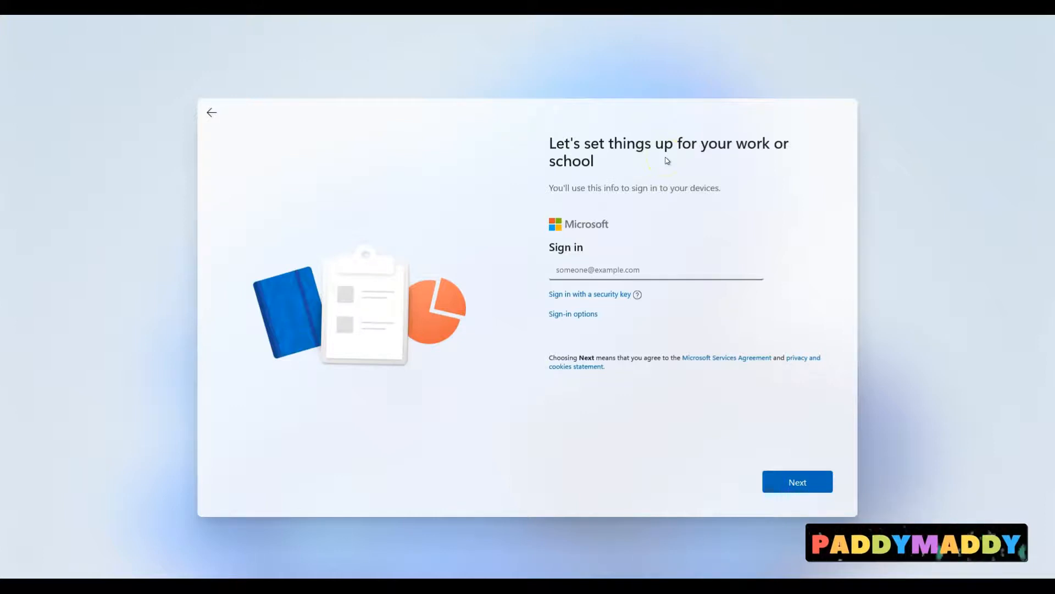
mouse_move(700, 257)
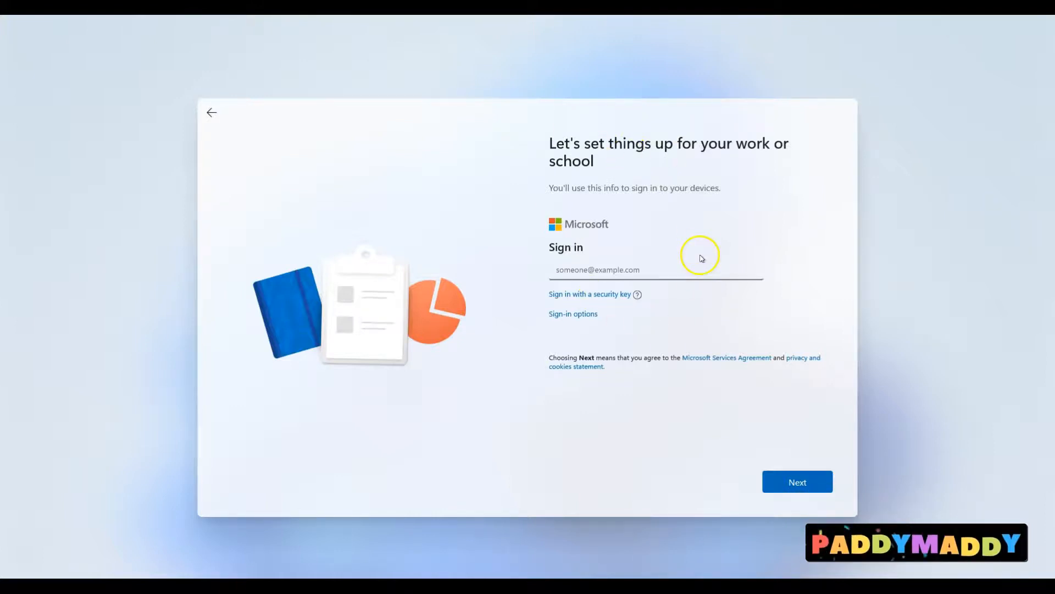
mouse_move(666, 207)
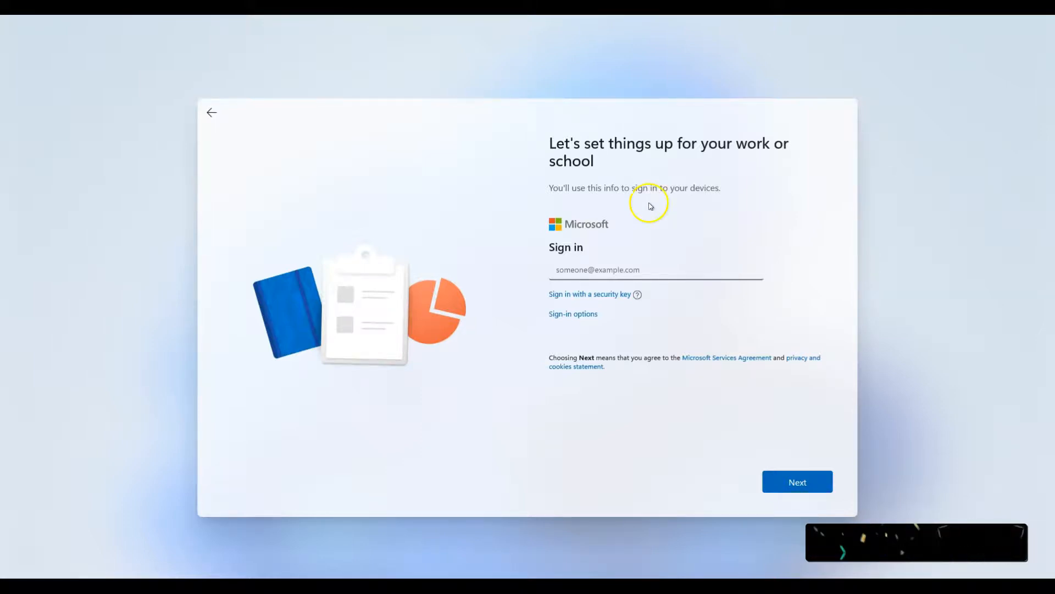
mouse_move(704, 181)
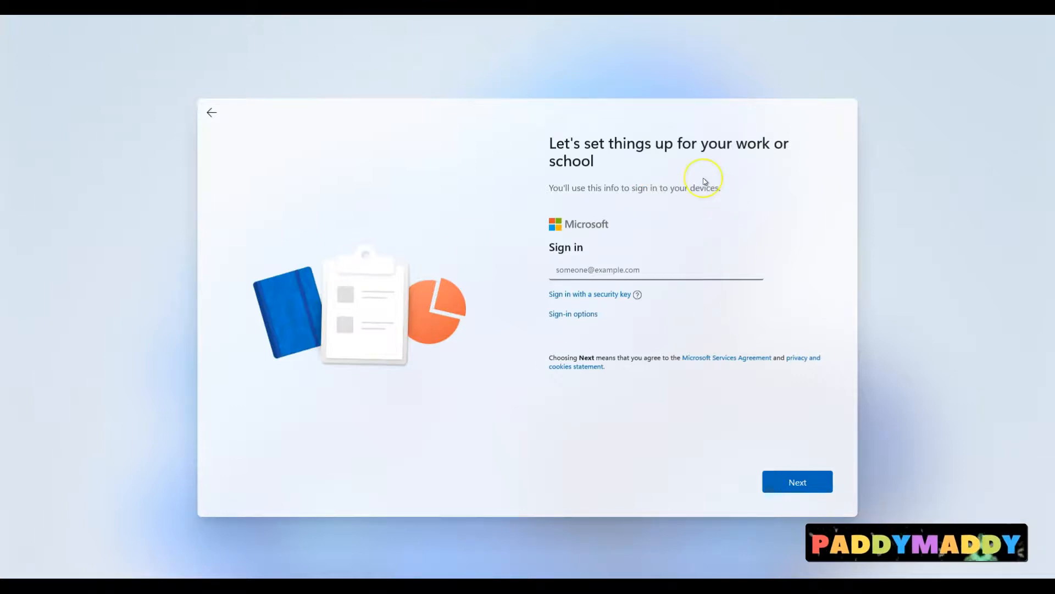
mouse_move(704, 181)
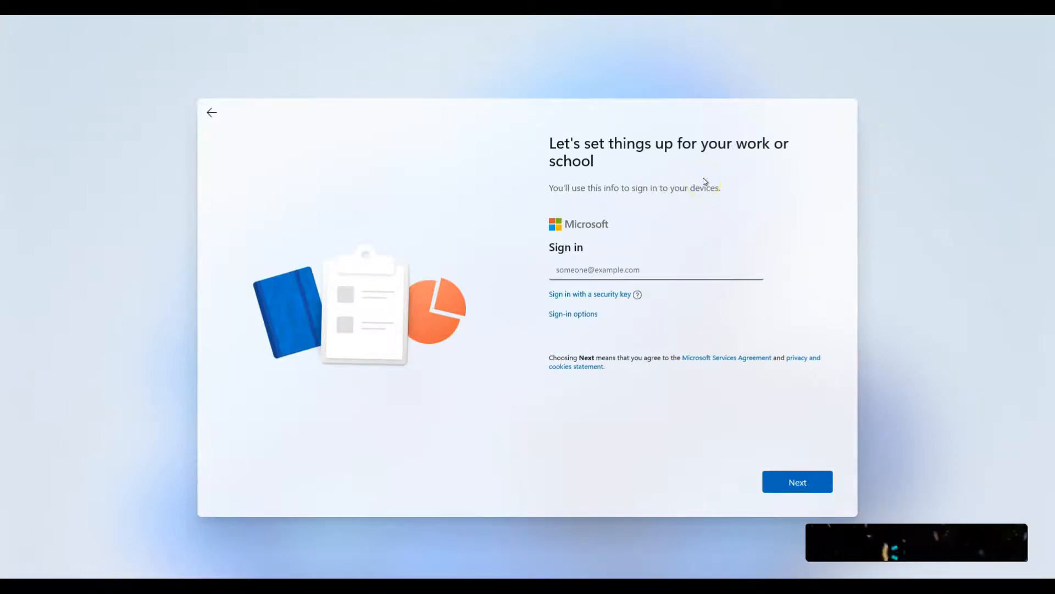
mouse_move(740, 230)
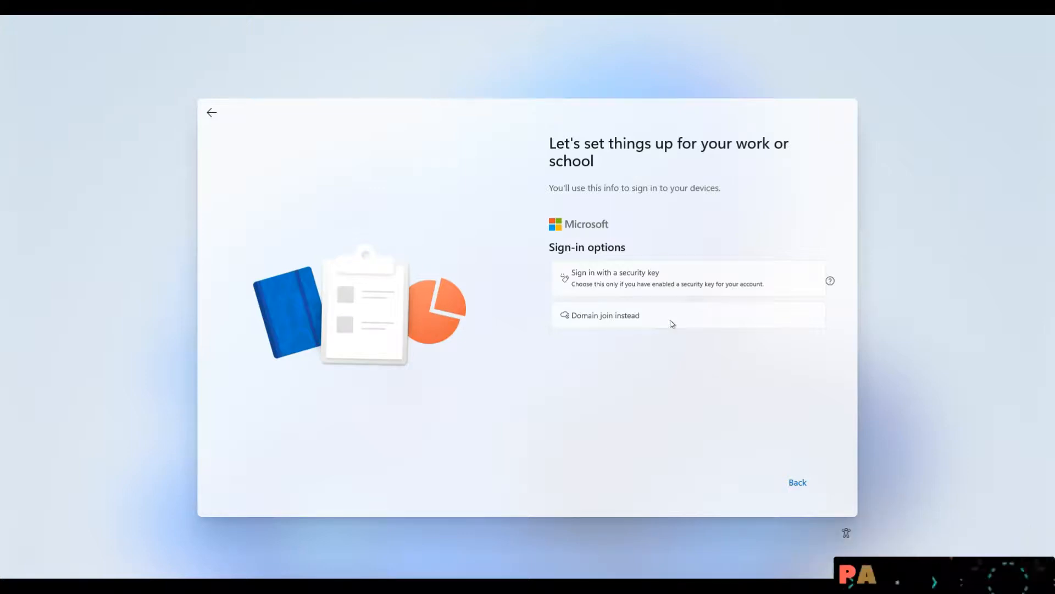
left_click(605, 316)
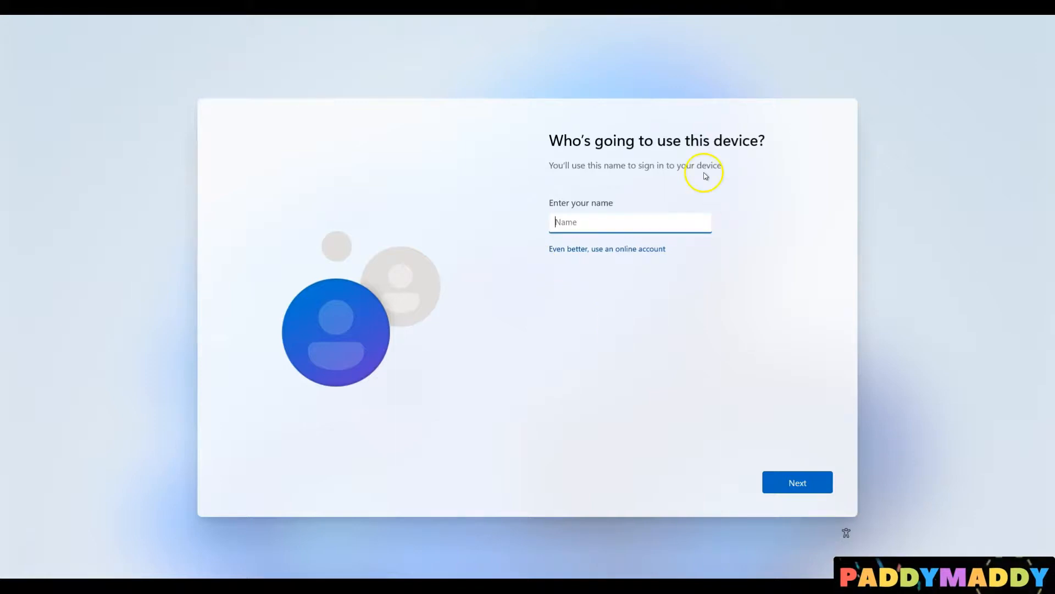
mouse_move(658, 327)
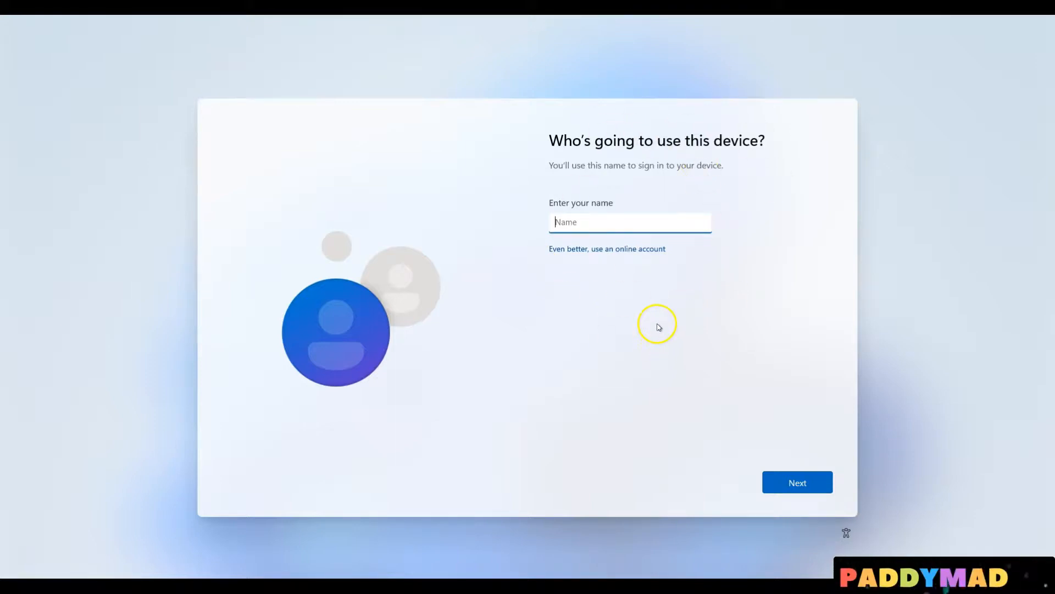
Name the local account 'Paddy', then enter and confirm its password
type("Pa")
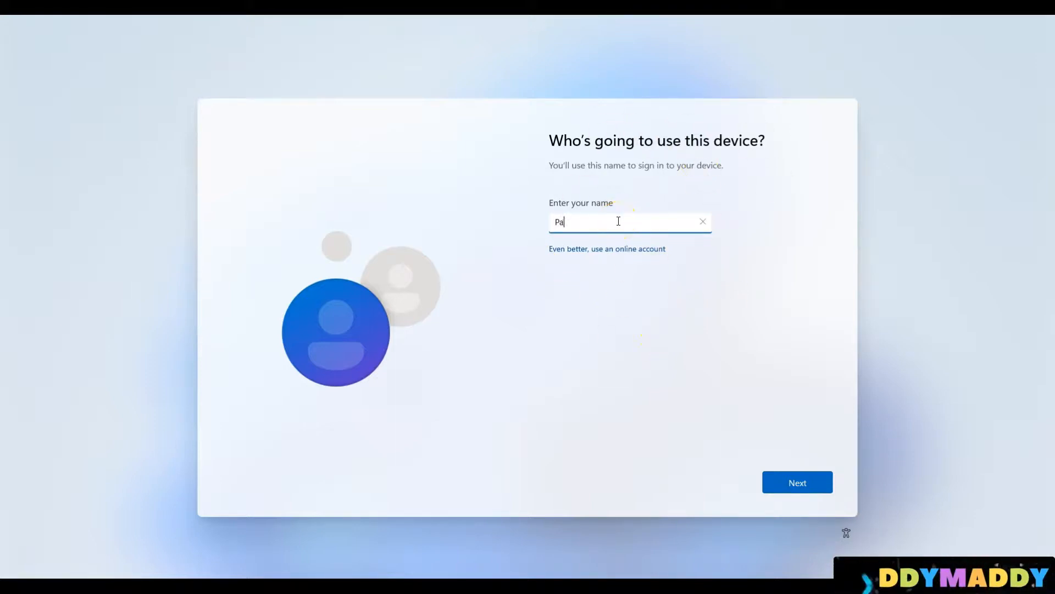
type("ddy")
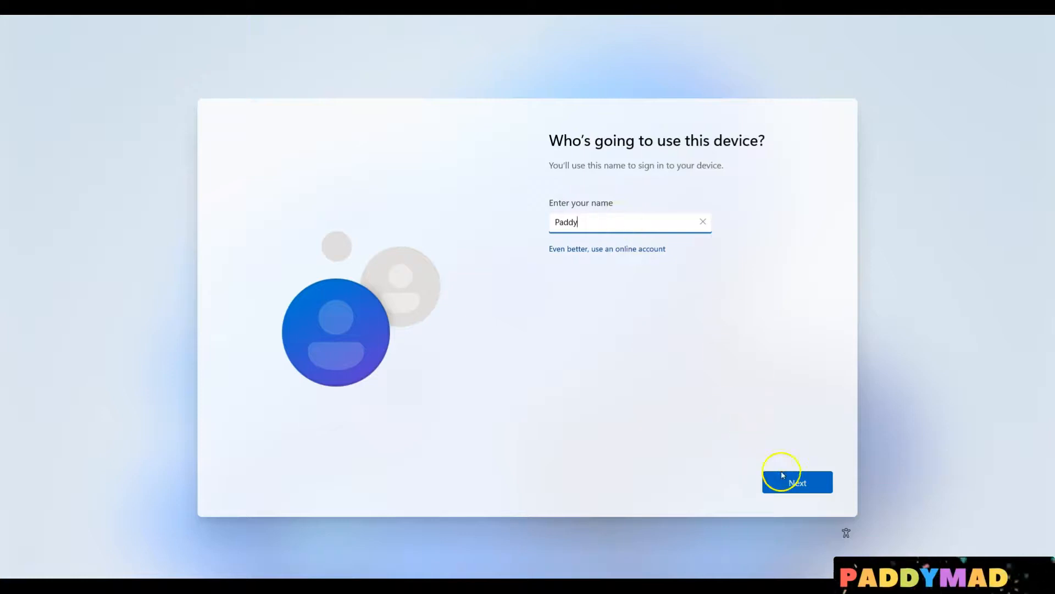
left_click(797, 482)
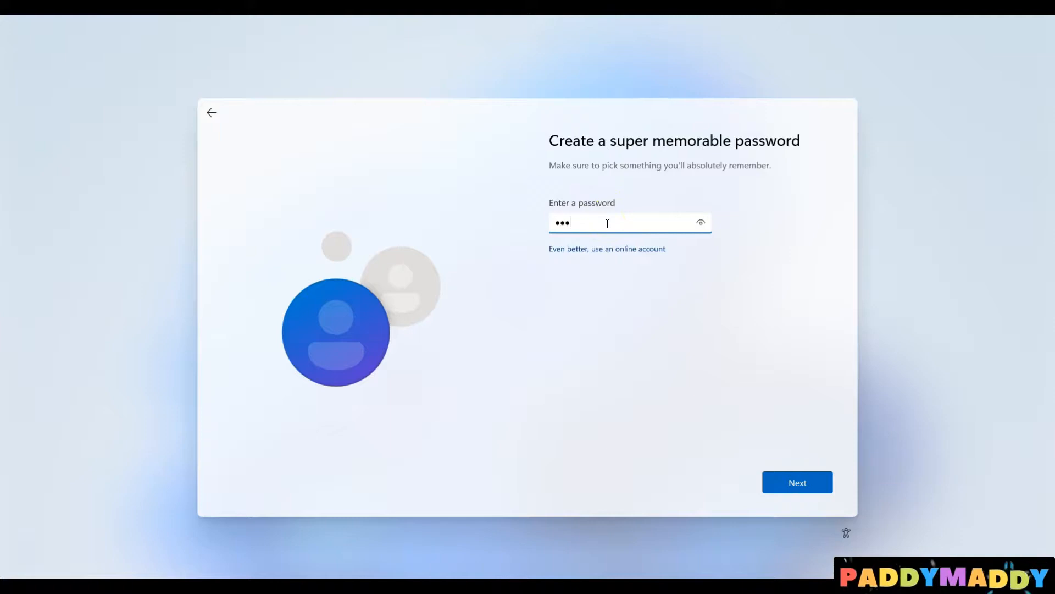
left_click(797, 482)
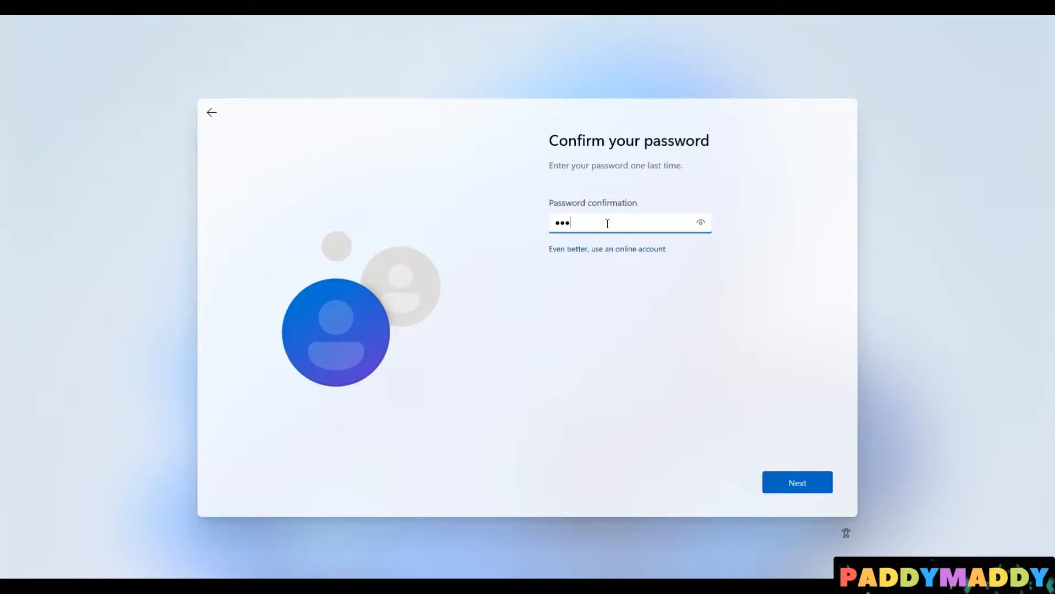
left_click(797, 481)
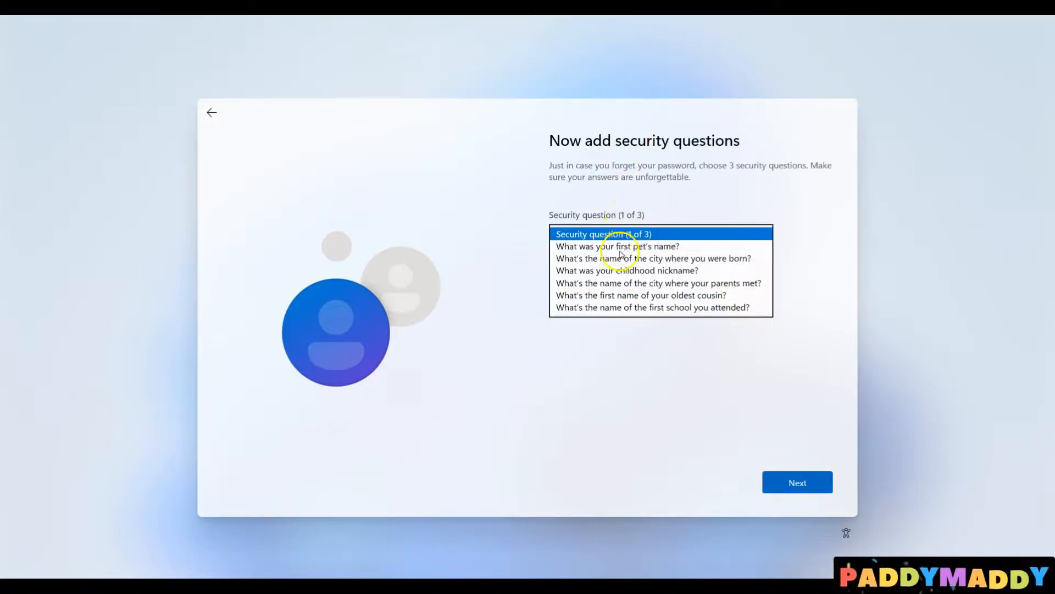
Choose and answer the three security questions, advancing to device privacy settings
left_click(616, 245)
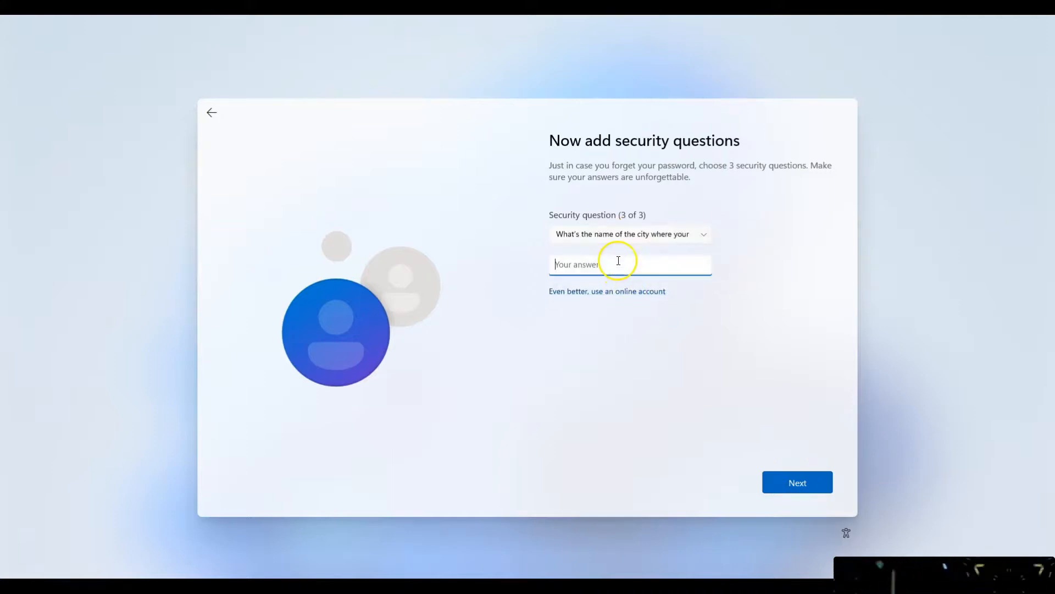
left_click(797, 482)
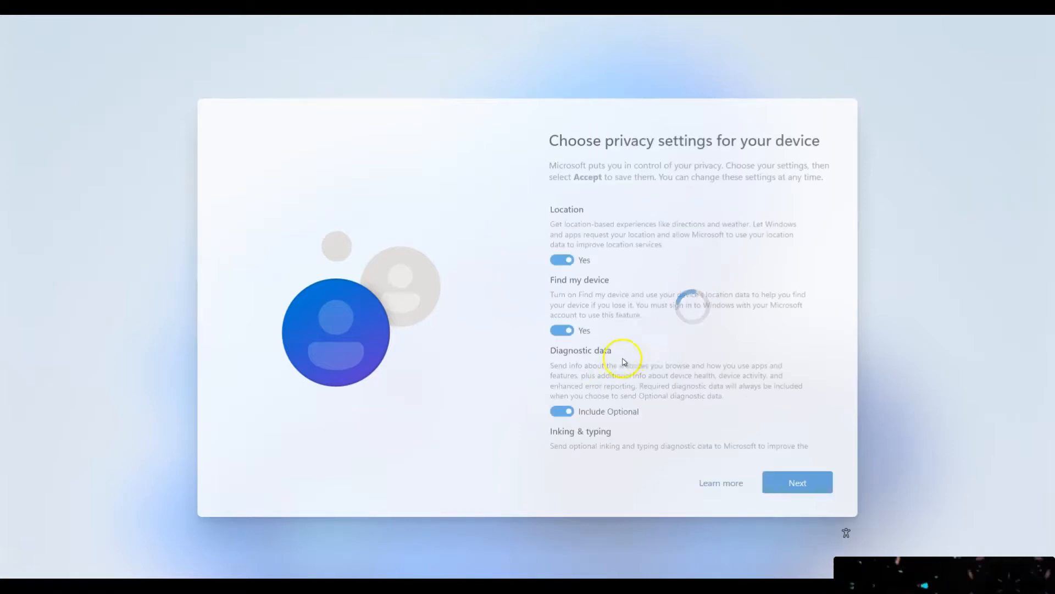
Review the privacy settings, leave them on and accept them to finish setup
scroll("down", 3)
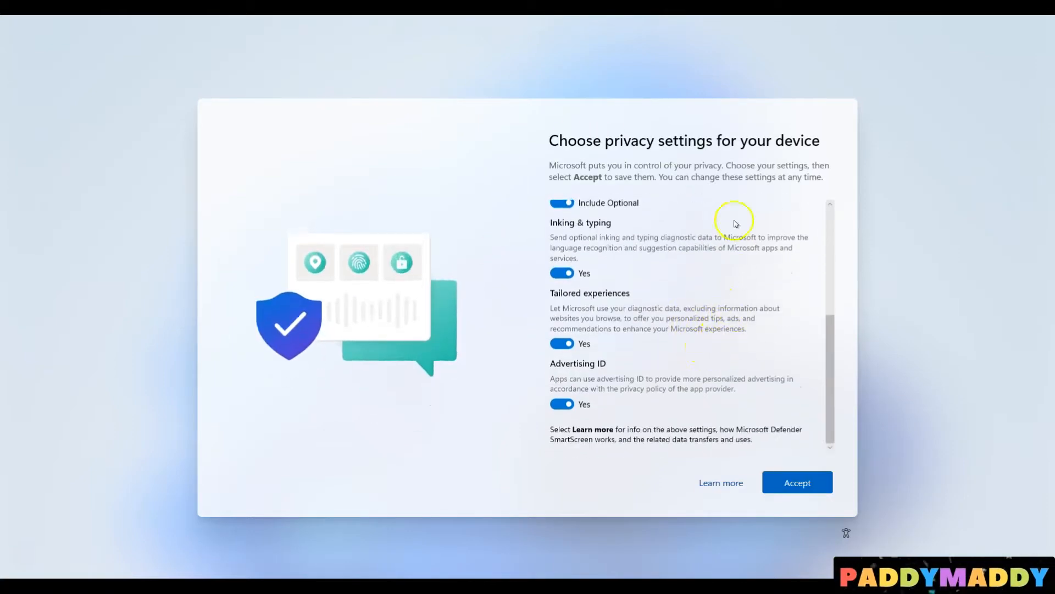
mouse_move(827, 547)
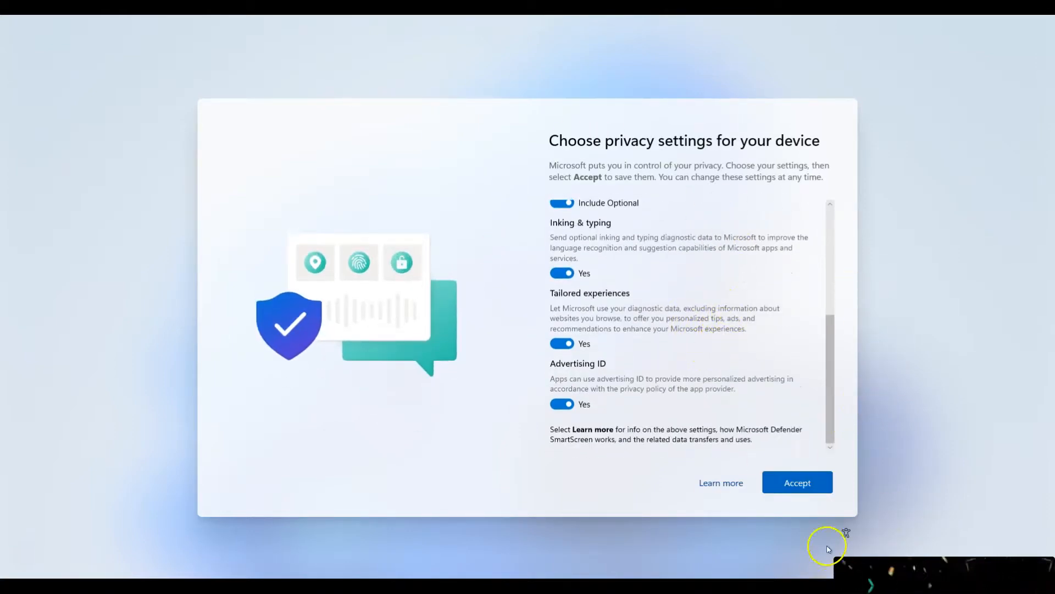
mouse_move(365, 400)
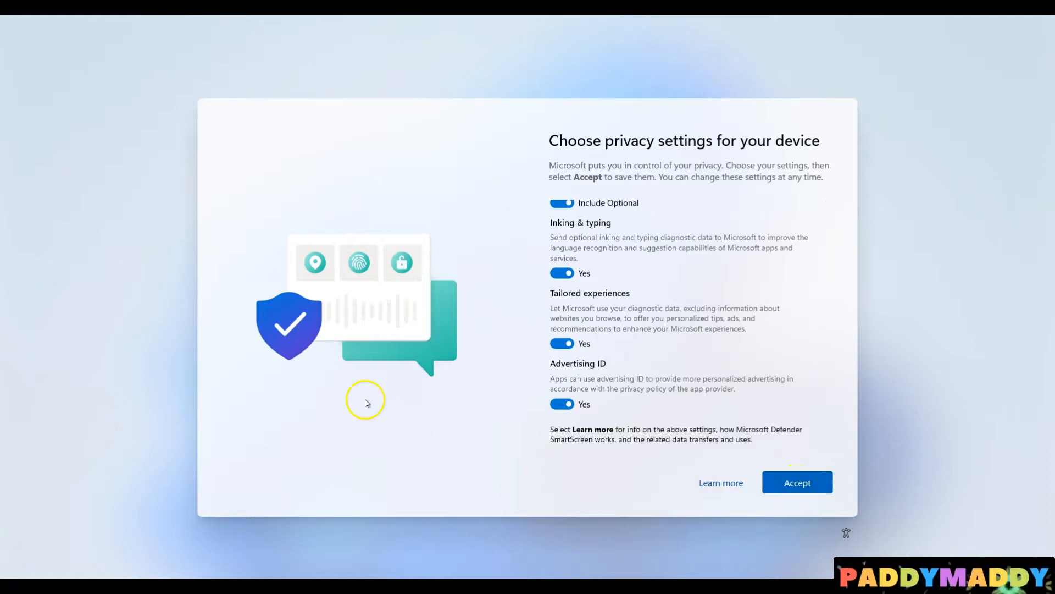
mouse_move(311, 310)
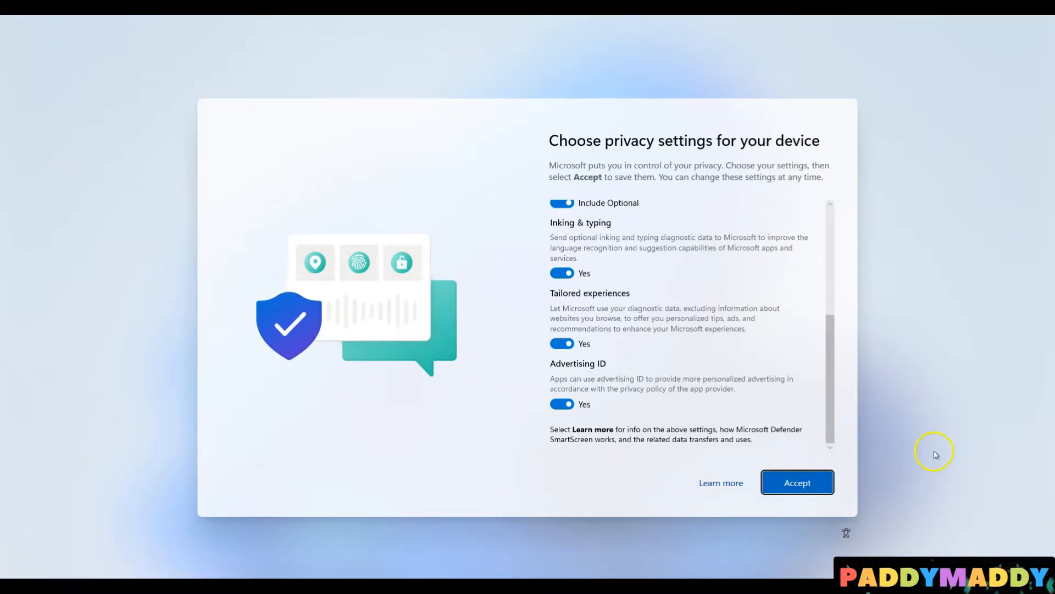
left_click(797, 481)
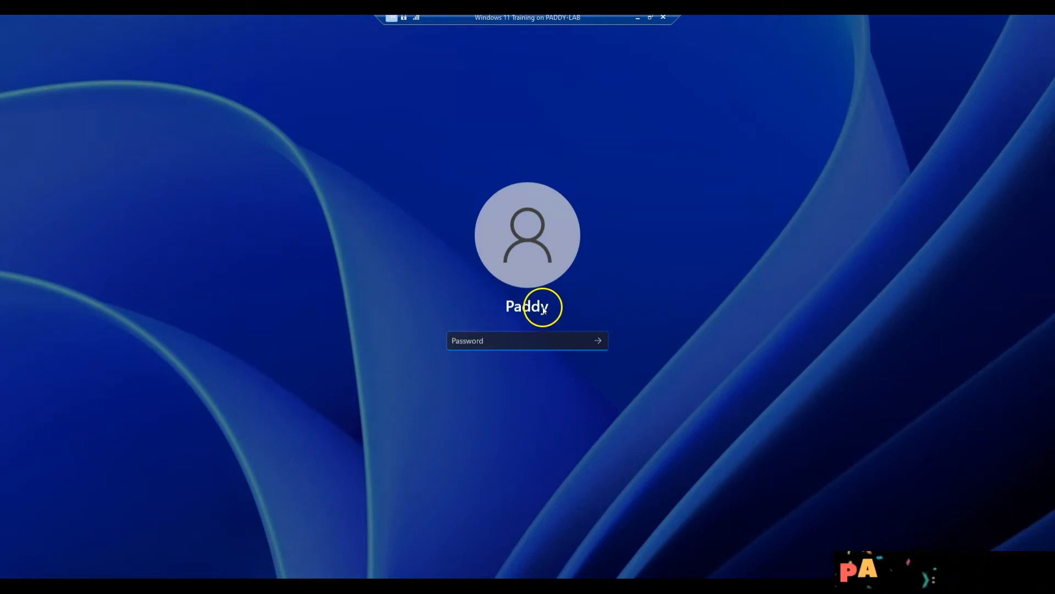
mouse_move(534, 355)
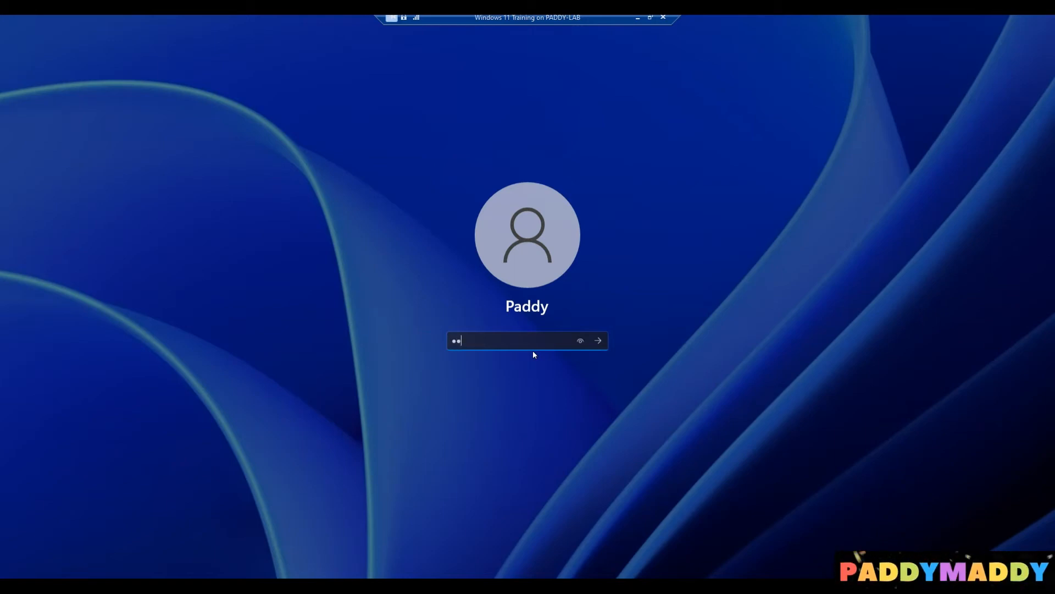
Sign in to the new 'Paddy' account with its password at the lock screen
left_click(596, 341)
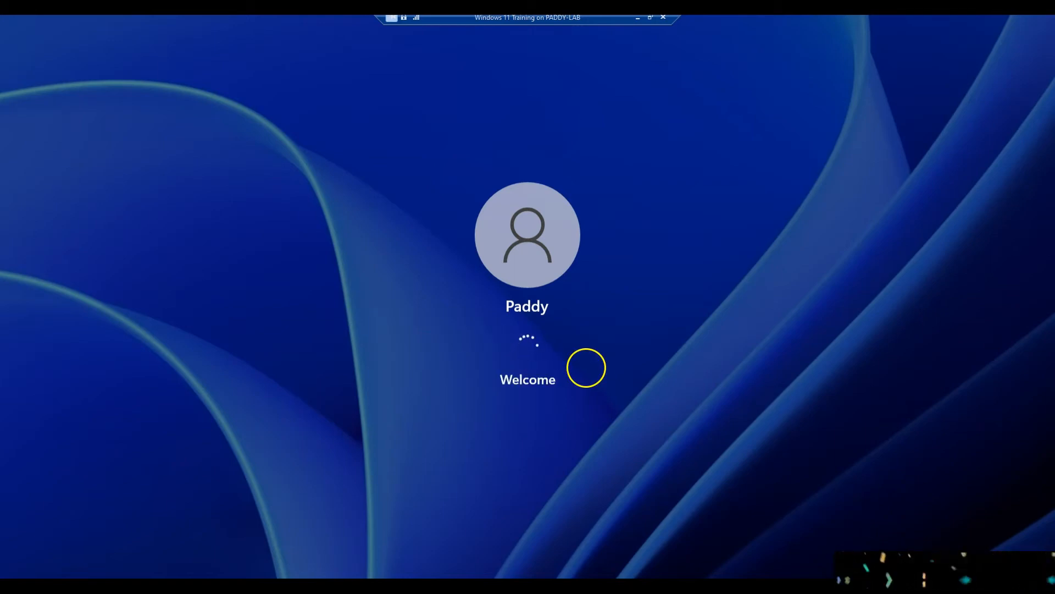